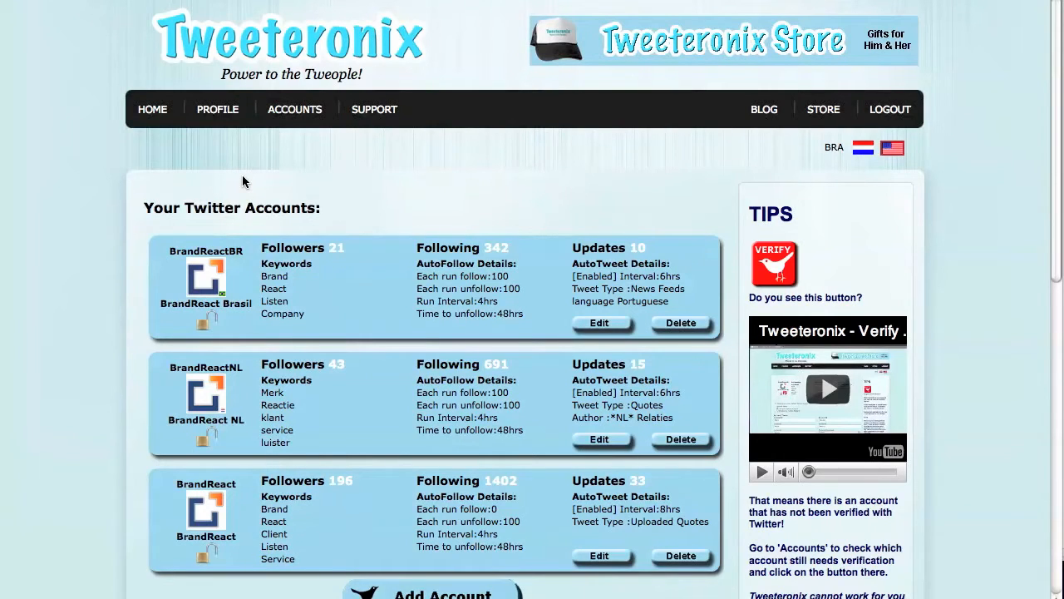
{"action": "mouse_move", "coordinate": [272, 303]}
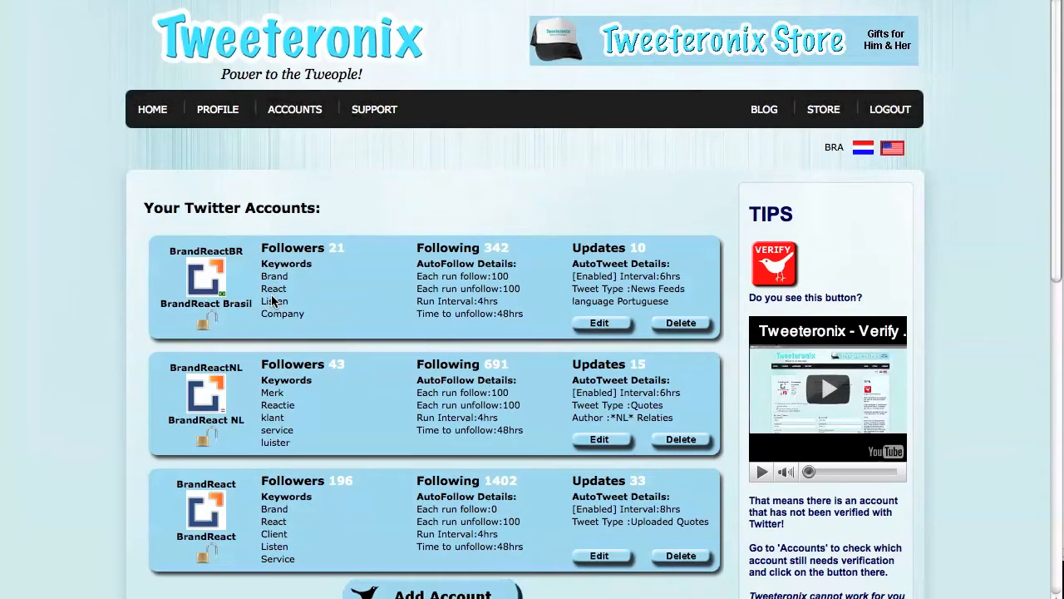
{"action": "mouse_move", "coordinate": [598, 556]}
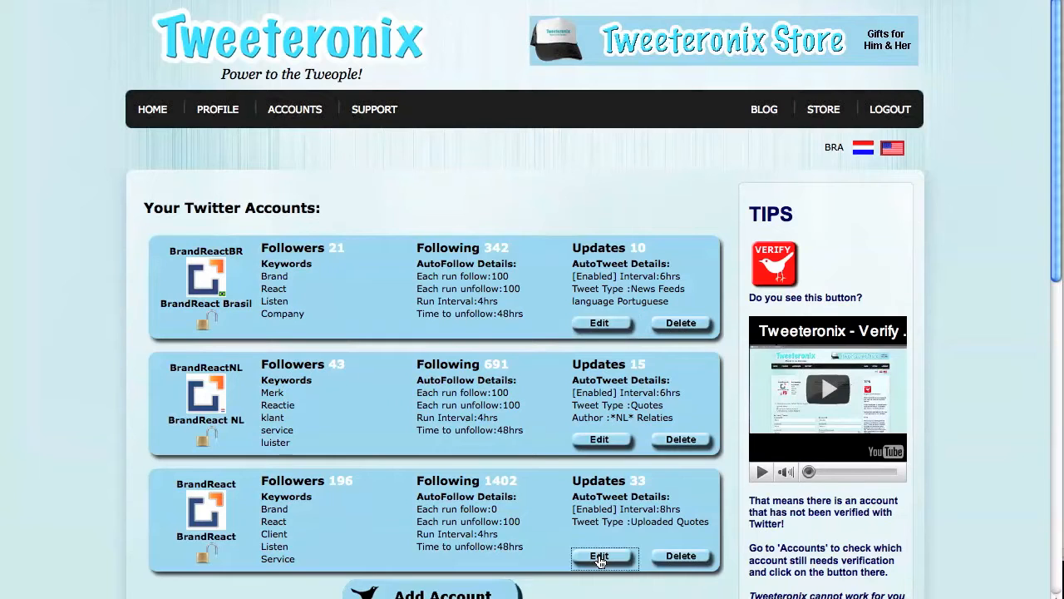
Review BrandReact's autotweet settings: enabled, 8Hours interval, topic 'Tweets made by you'.
{"action": "left_click", "coordinate": [599, 556]}
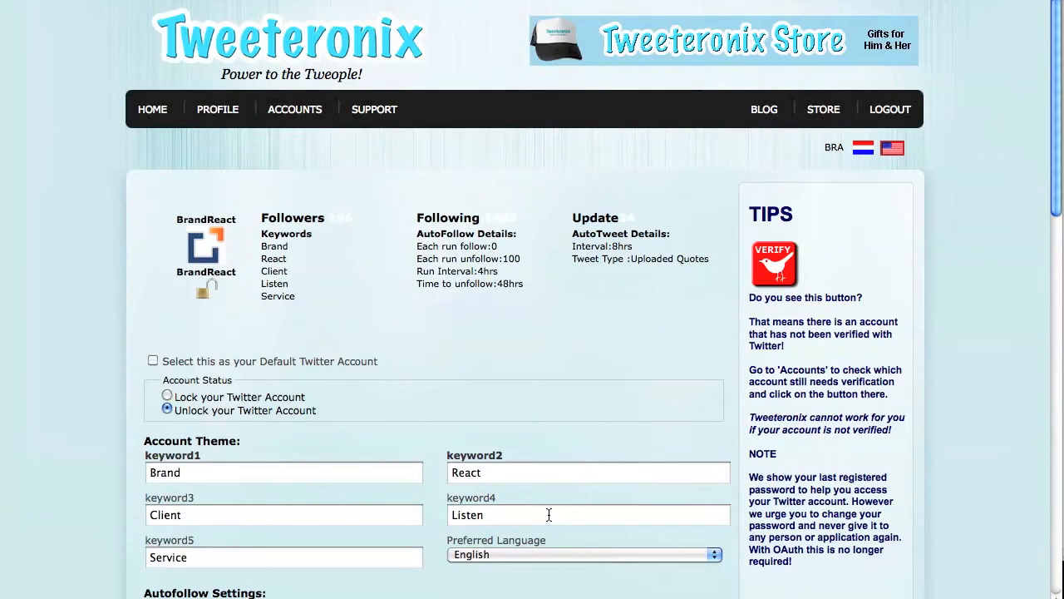
{"action": "mouse_move", "coordinate": [546, 509]}
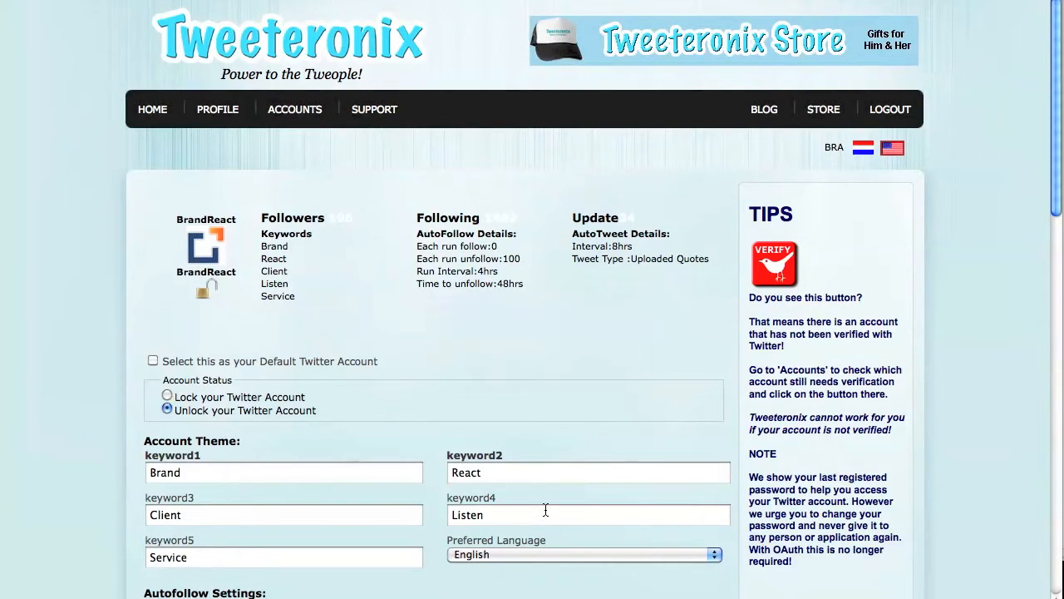
{"action": "scroll", "scroll_direction": "down", "scroll_amount": 3}
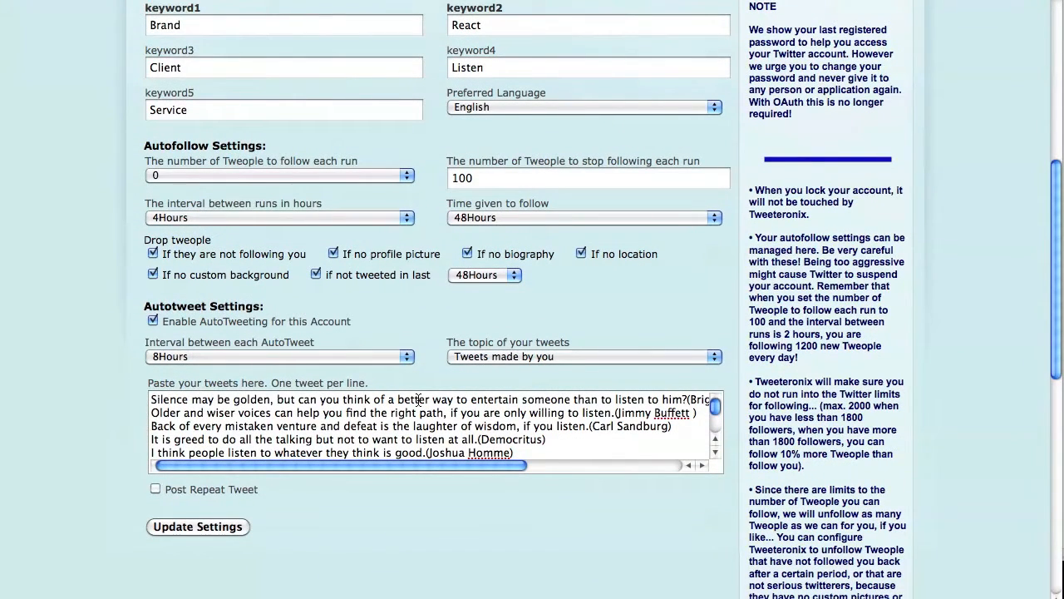
{"action": "mouse_move", "coordinate": [275, 431]}
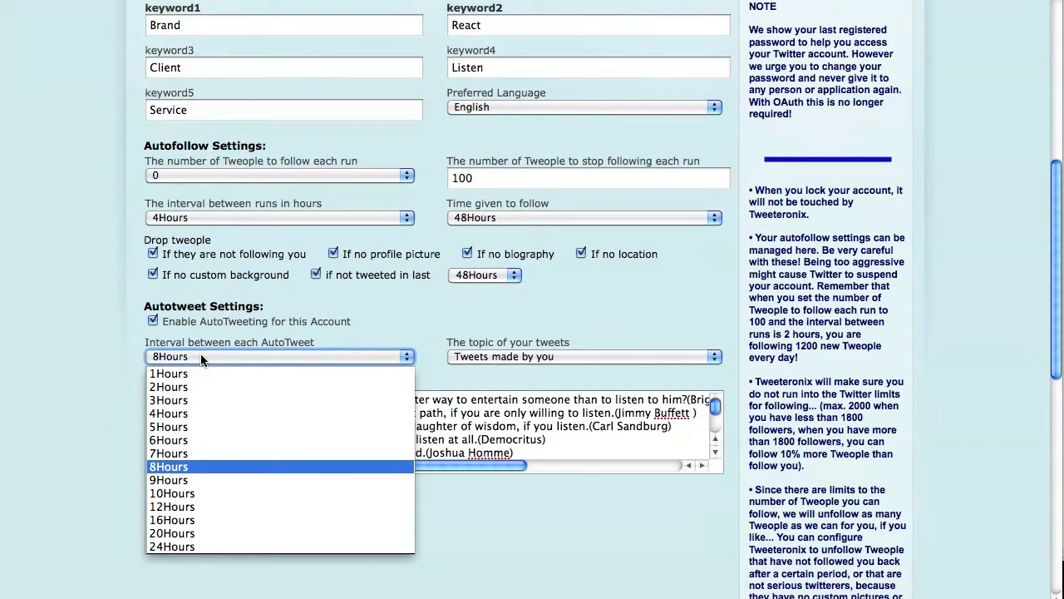
{"action": "left_click", "coordinate": [170, 466]}
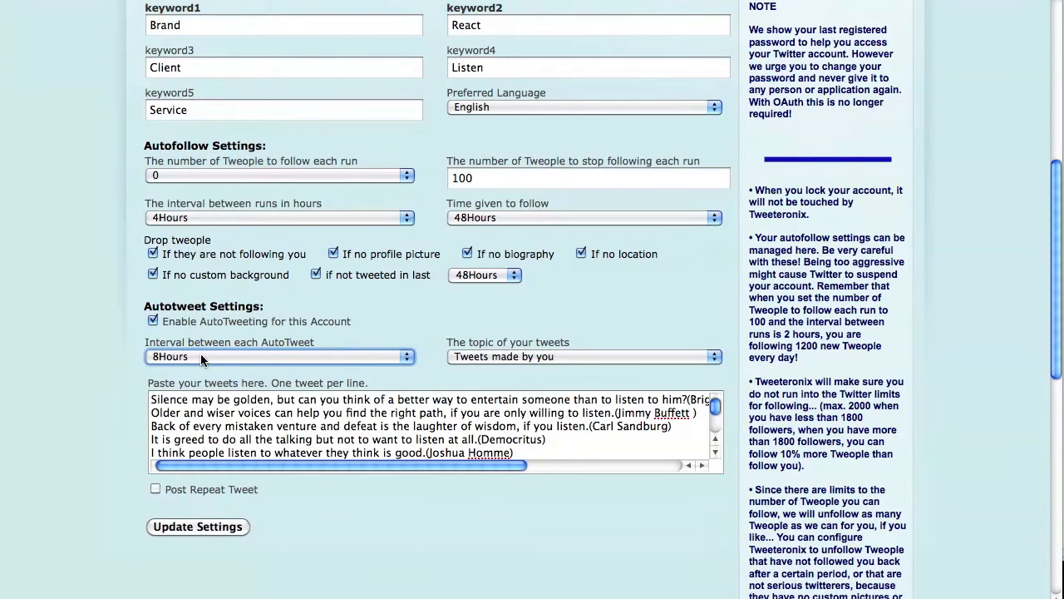
{"action": "mouse_move", "coordinate": [425, 369]}
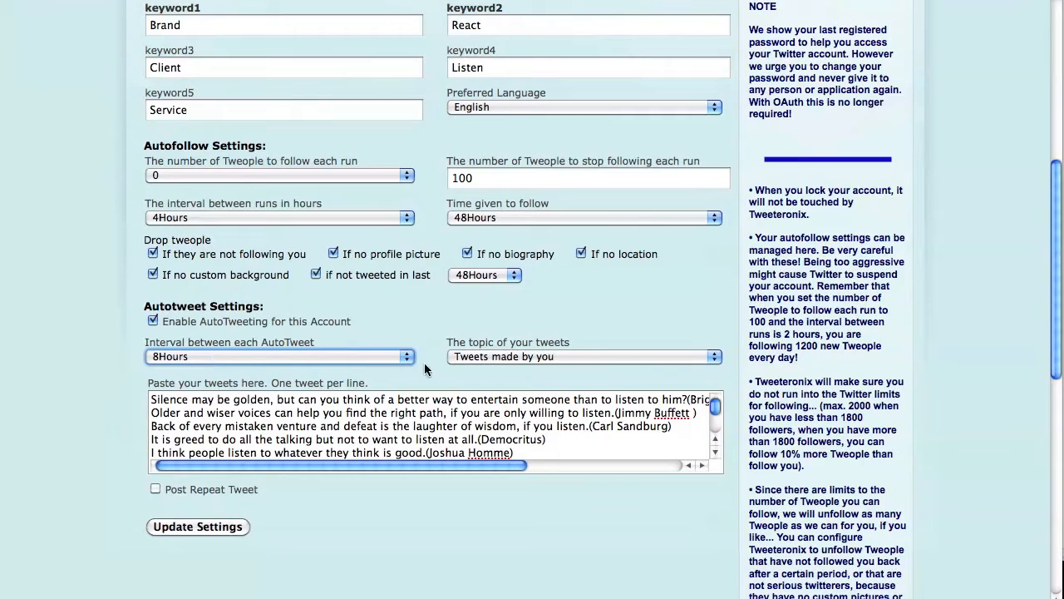
{"action": "mouse_move", "coordinate": [569, 363]}
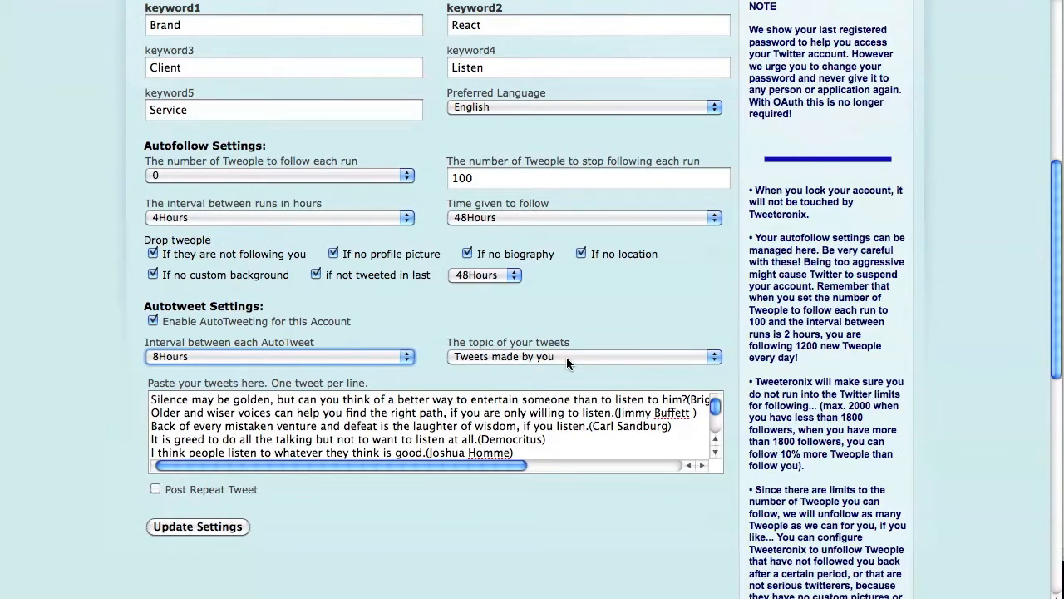
{"action": "left_click", "coordinate": [582, 355]}
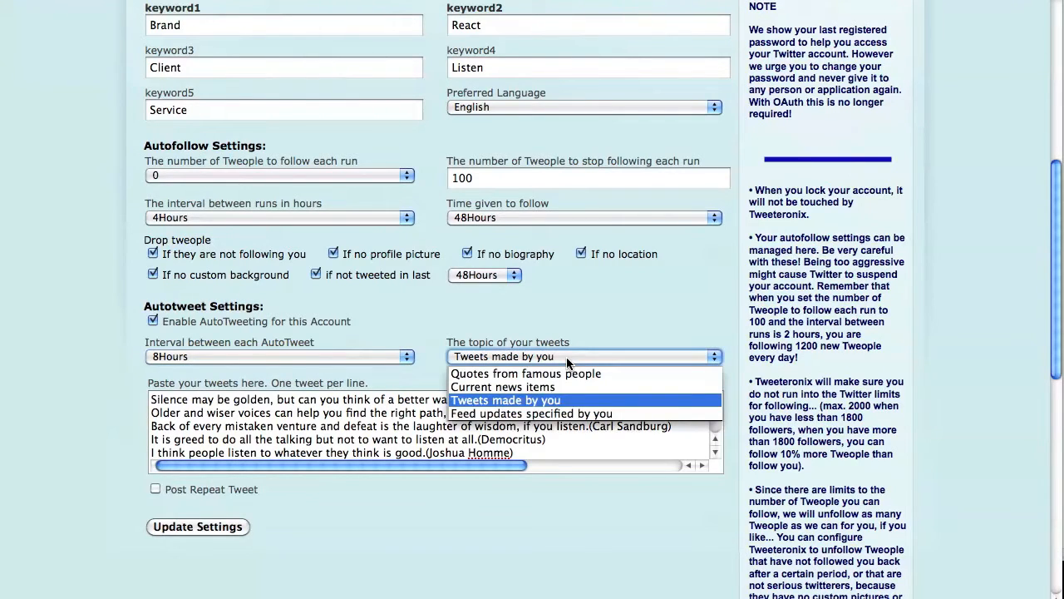